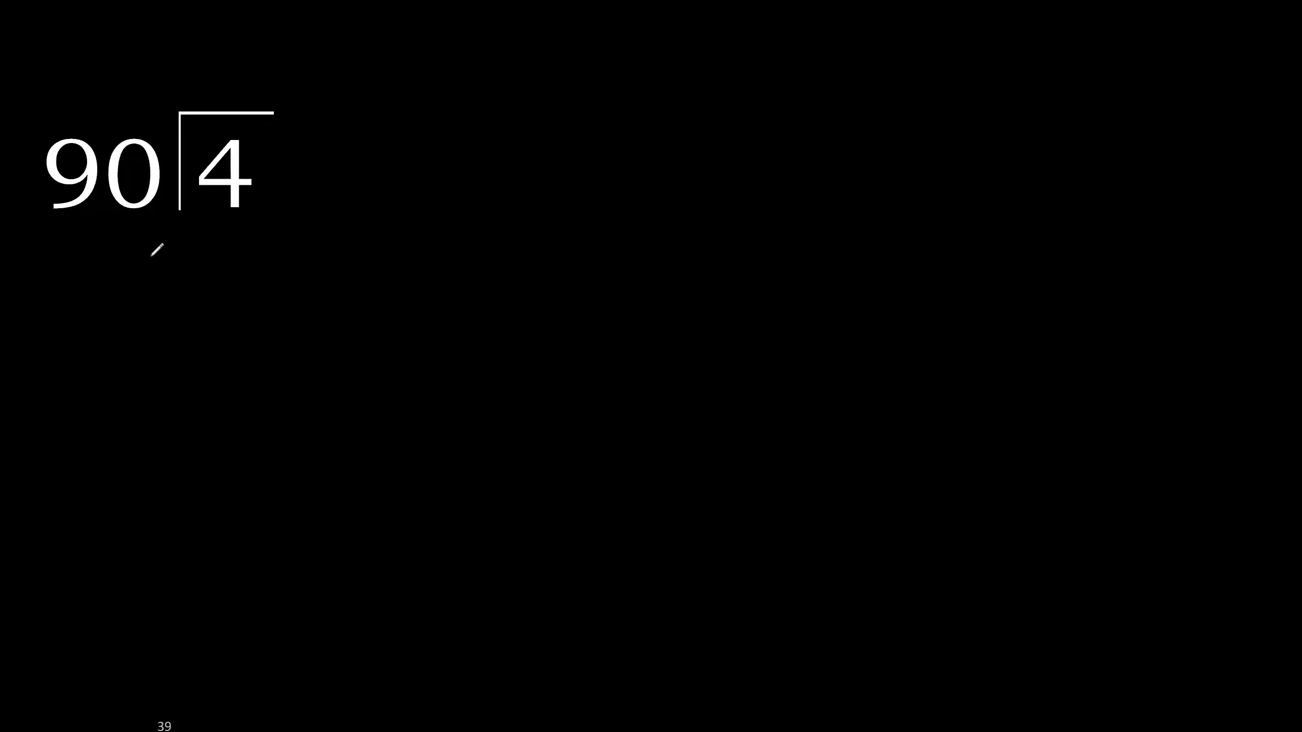
# Step: Extend the dividend 4 with two underlined zeros and write 0.0 above the bar
pyautogui.moveTo(91, 228); pyautogui.dragTo(224, 220)
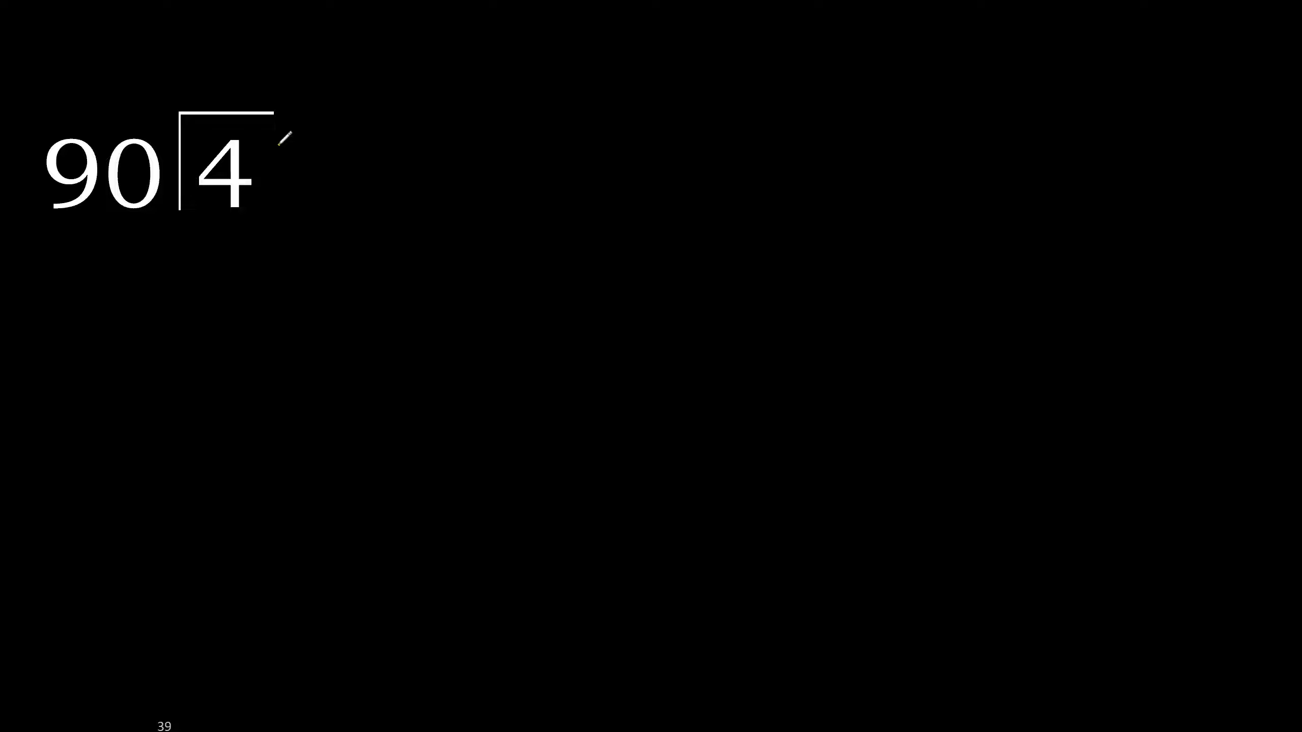
pyautogui.moveTo(287, 133); pyautogui.dragTo(287, 199)
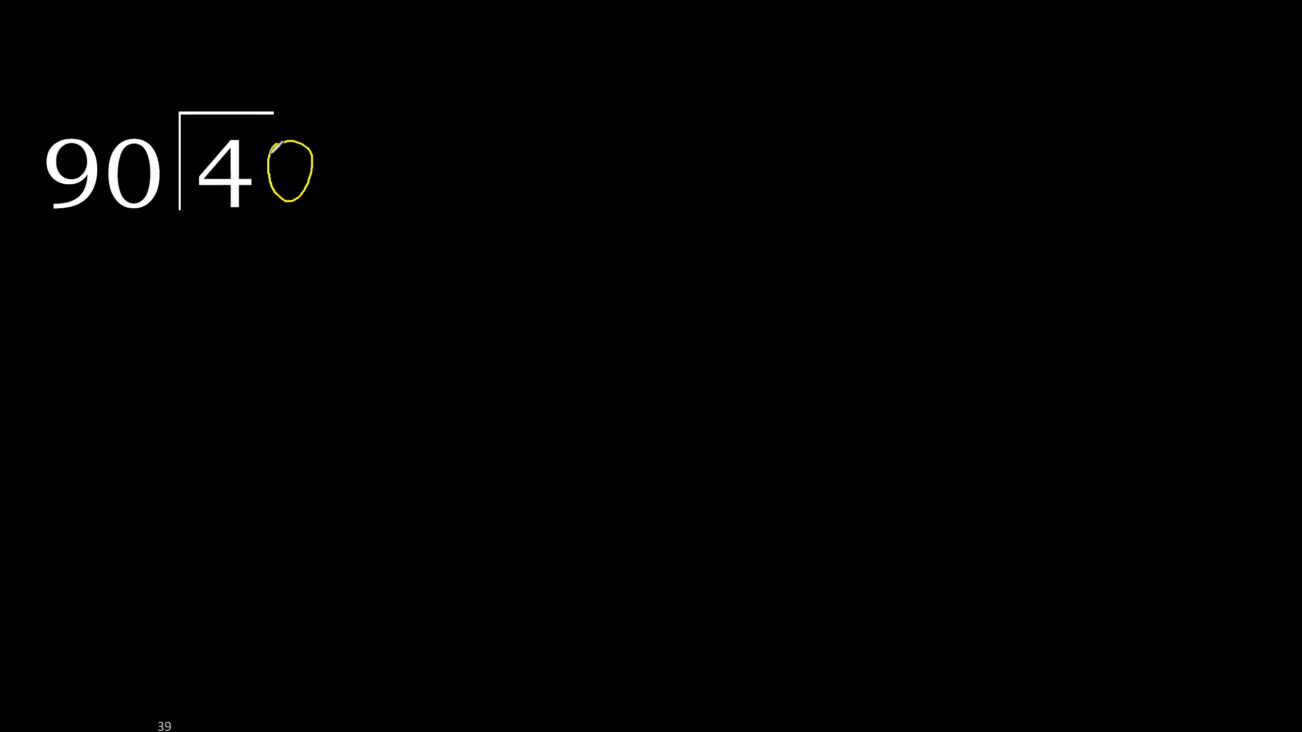
pyautogui.moveTo(200, 50); pyautogui.dragTo(216, 91)
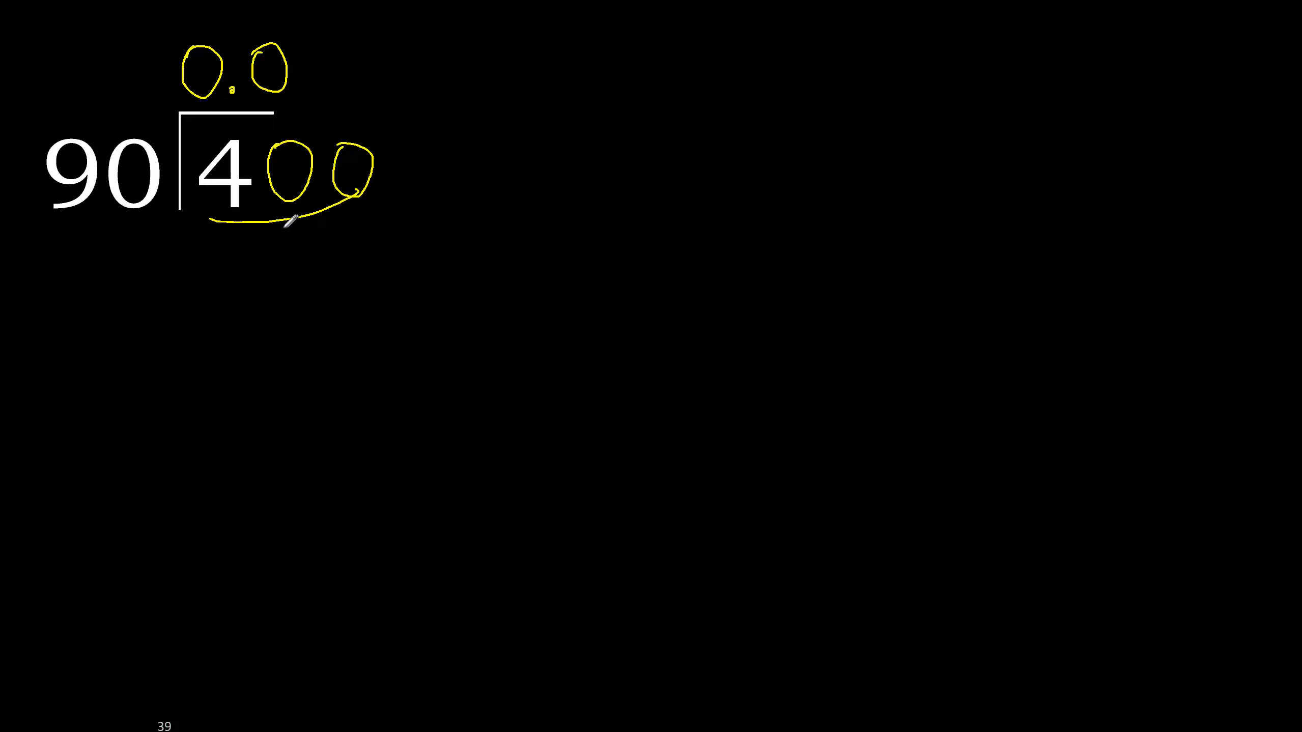
# Step: Write 4 in the quotient, subtract 360 from 400, and write remainder 40
pyautogui.moveTo(287, 220); pyautogui.dragTo(145, 237)
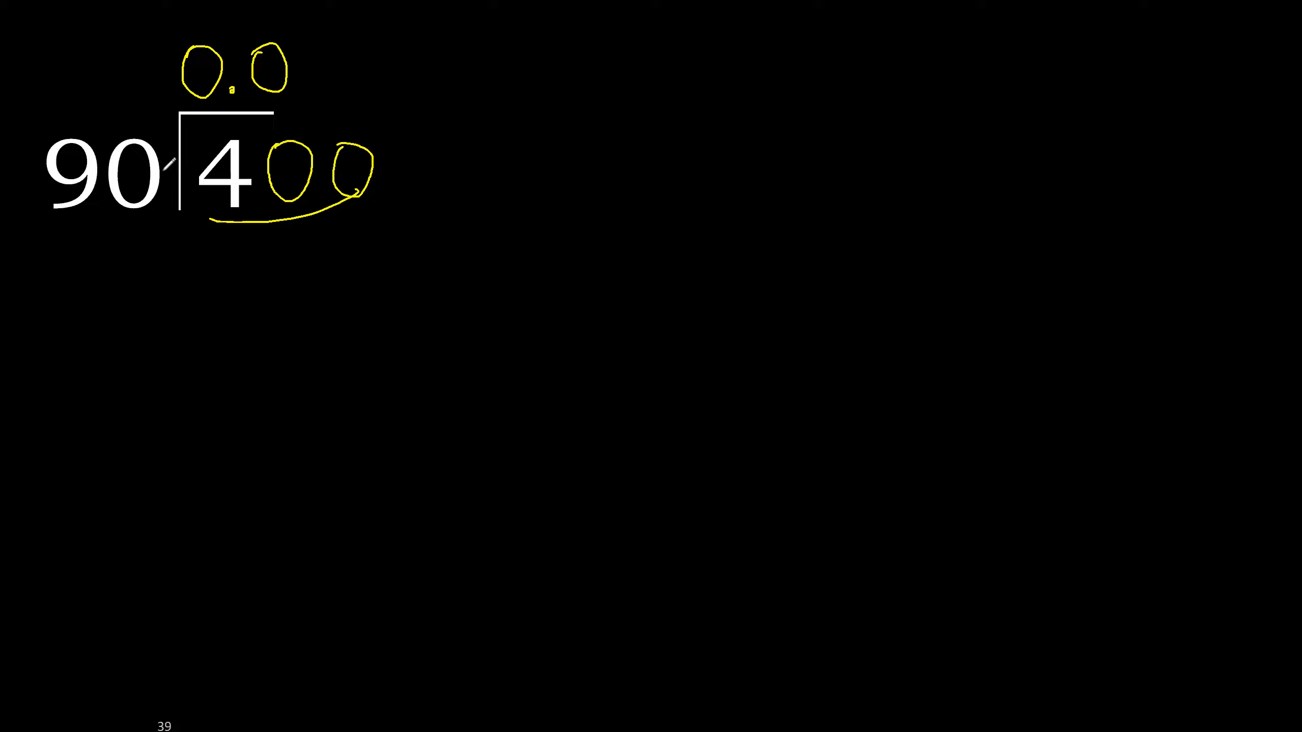
pyautogui.moveTo(170, 166); pyautogui.dragTo(312, 87)
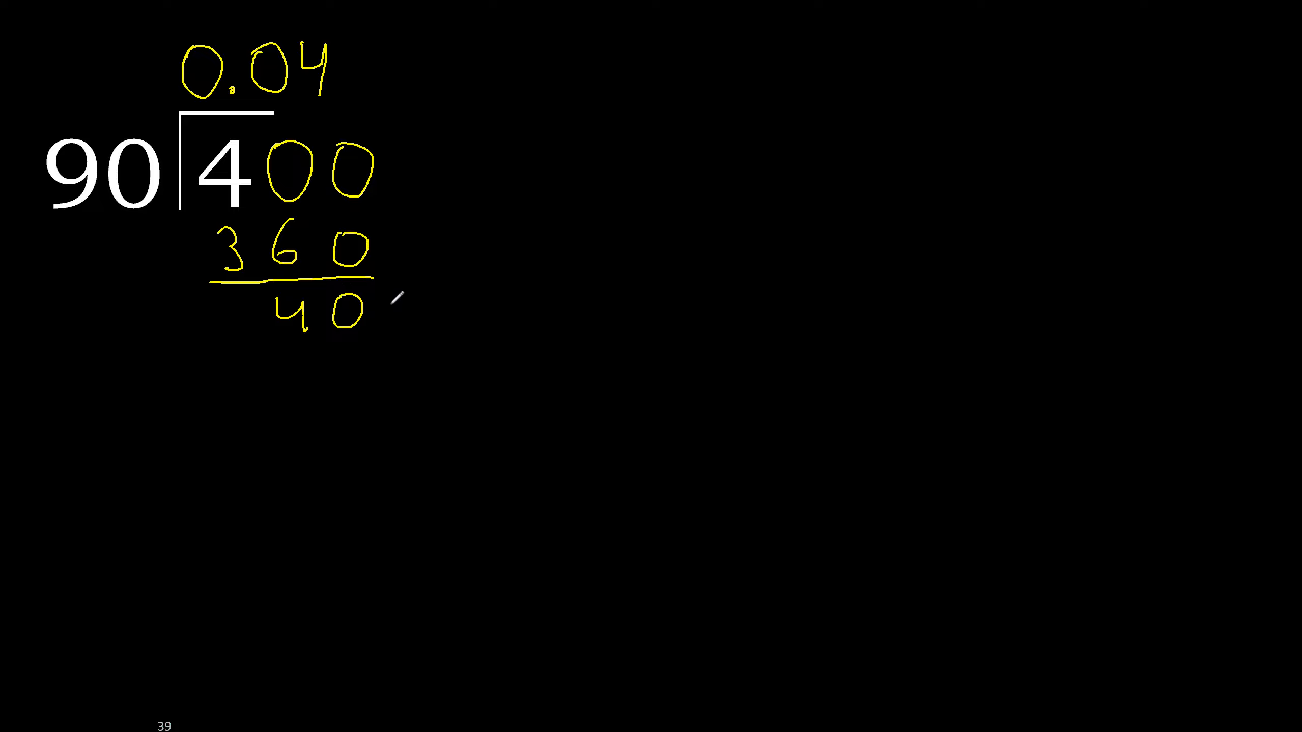
# Step: Repeat 400 minus 360, extend the quotient to 0.0444…, and begin writing 4 ÷ below
pyautogui.moveTo(399, 299); pyautogui.dragTo(419, 320)
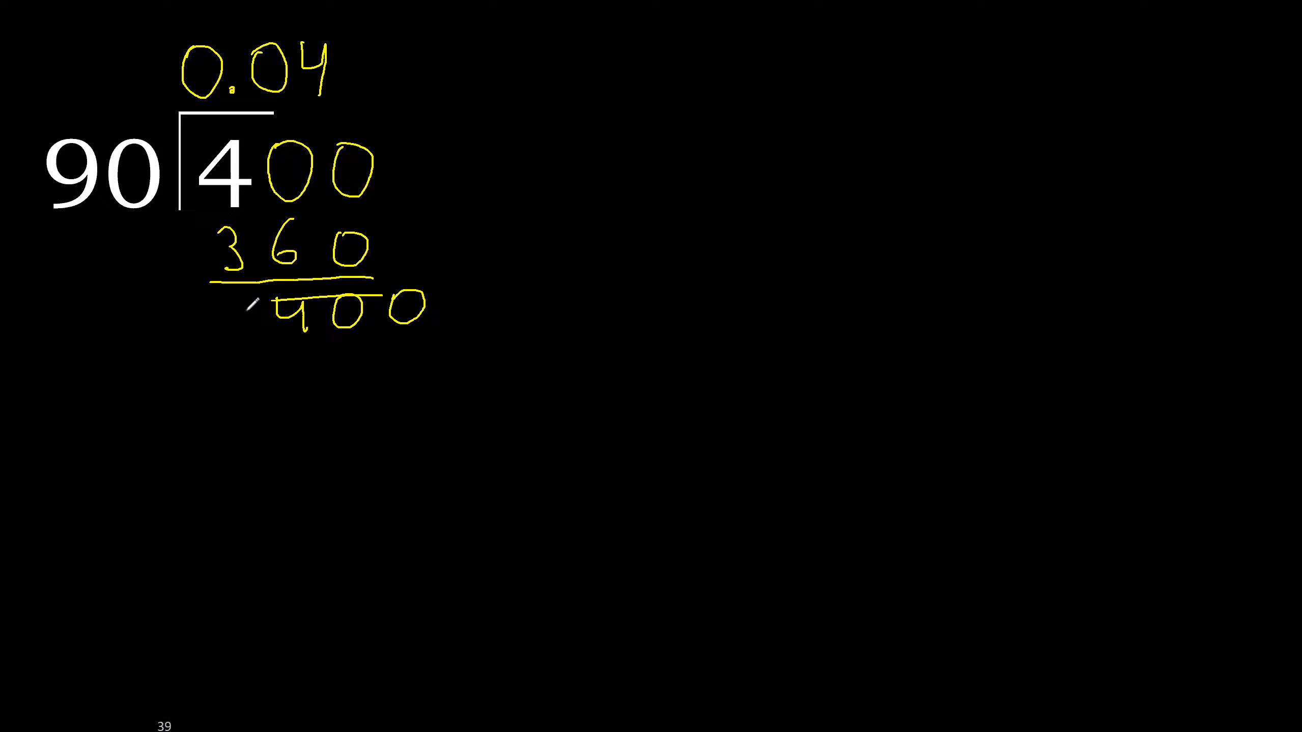
pyautogui.moveTo(154, 162); pyautogui.dragTo(332, 71)
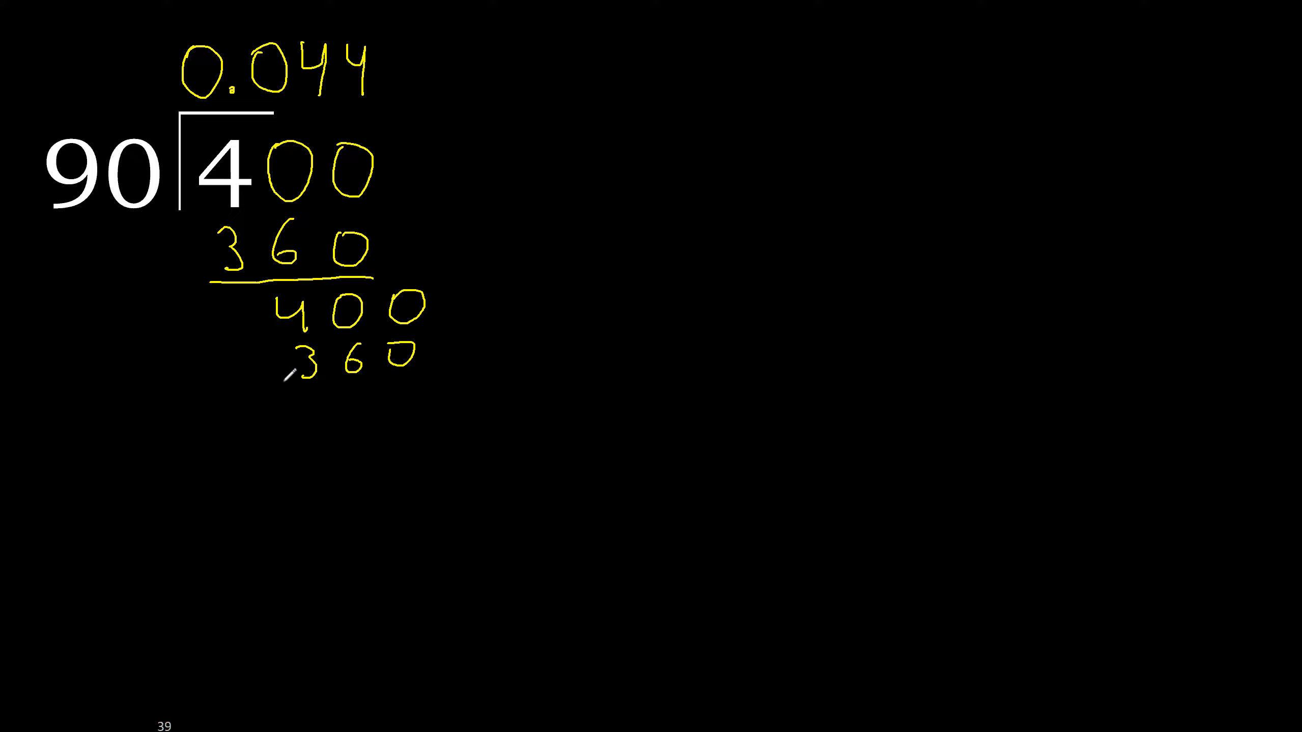
pyautogui.moveTo(282, 375); pyautogui.dragTo(431, 407)
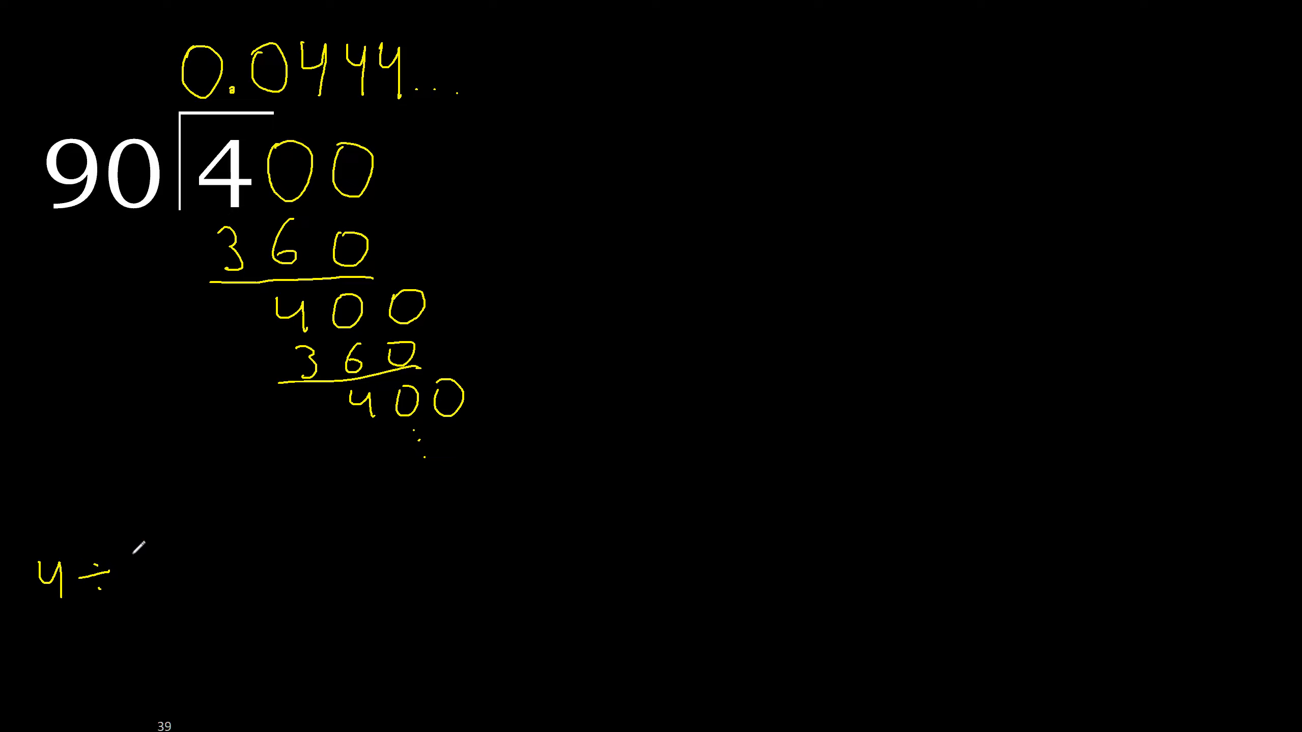
# Step: Complete the summary line as 4 ÷ 90 = 0.4 and draw a vertical divider
pyautogui.write('90 =')
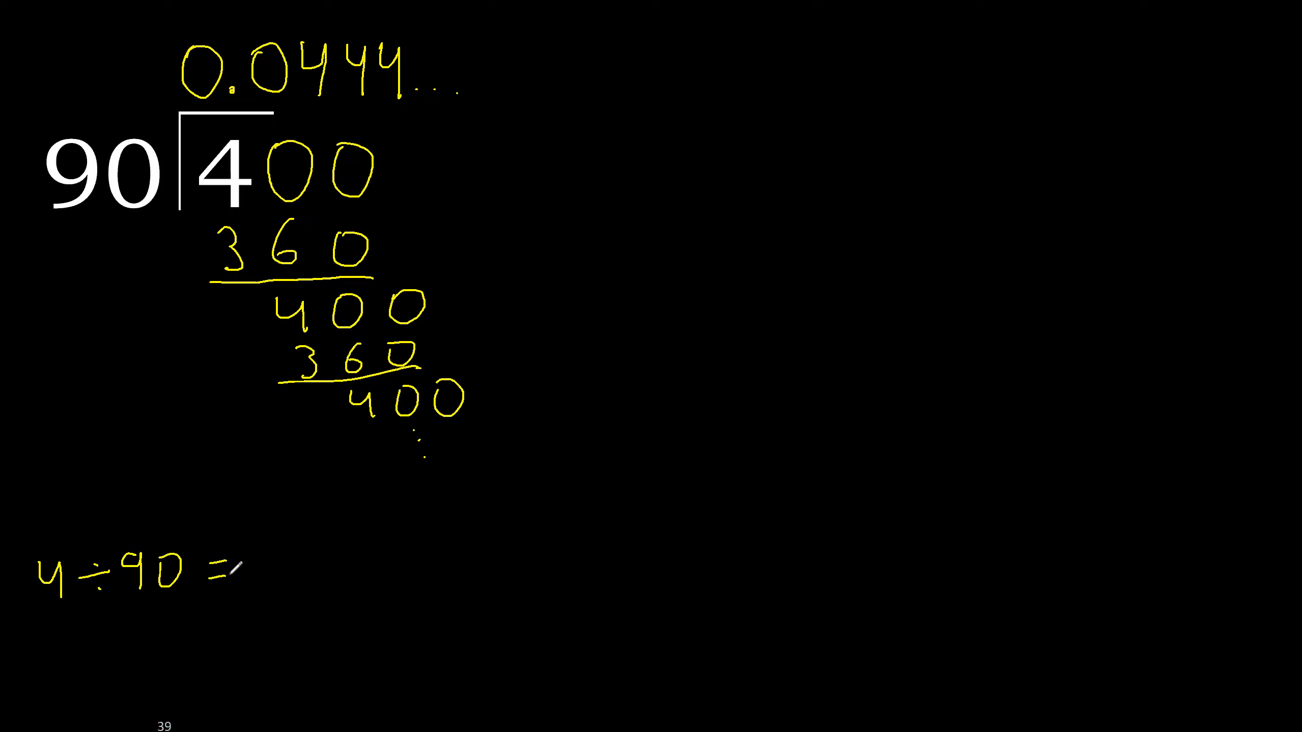
pyautogui.moveTo(266, 573); pyautogui.dragTo(465, 62)
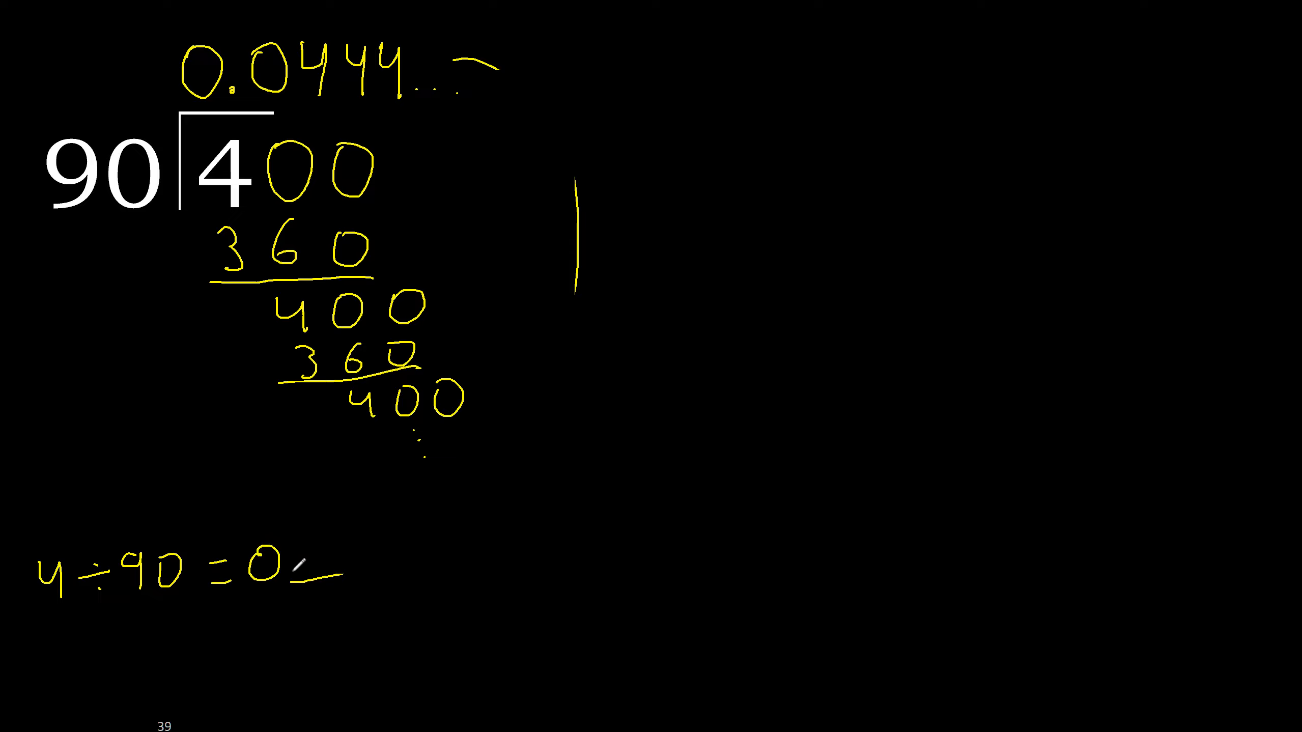
pyautogui.write('.4')
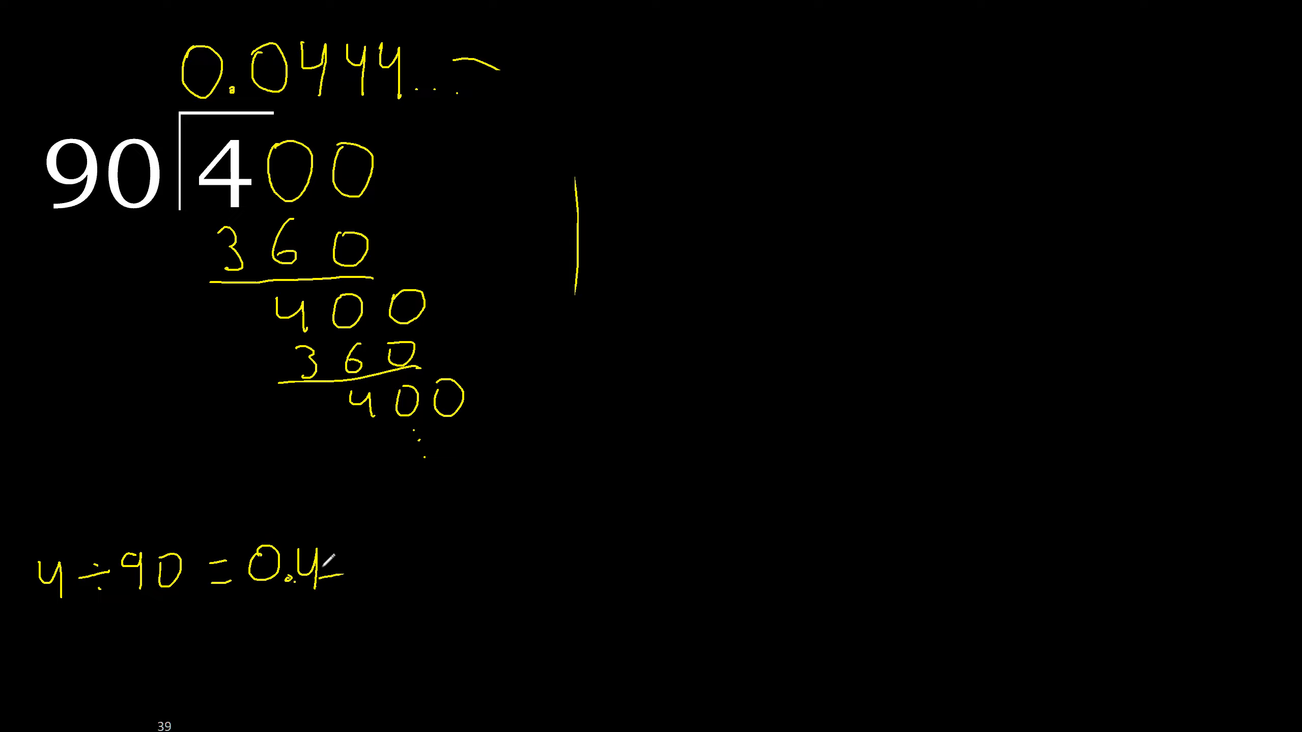